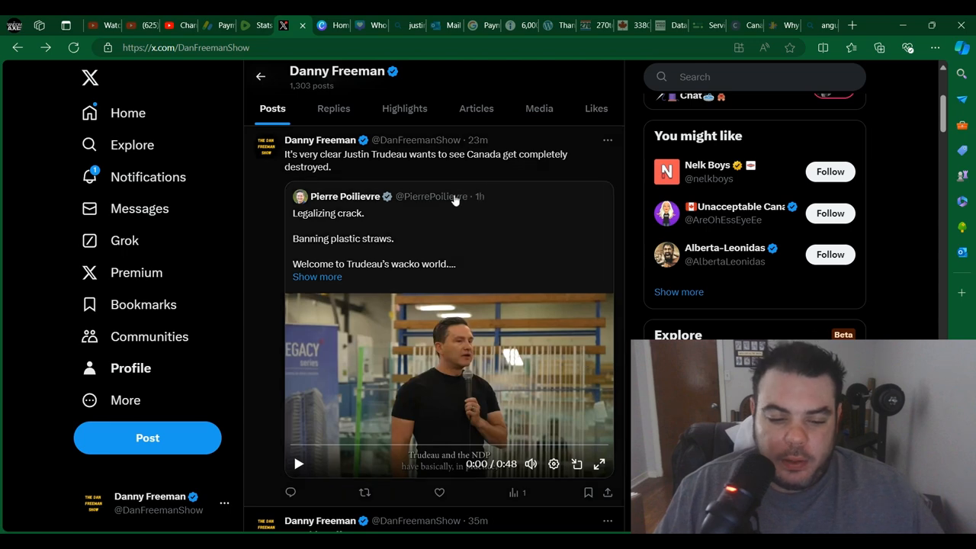
{"action": "mouse_move", "coordinate": [267, 238]}
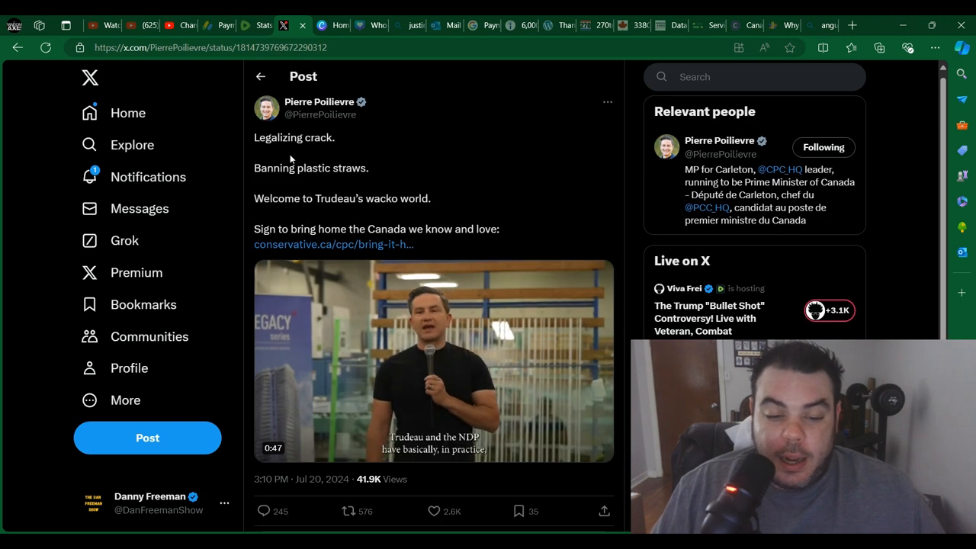
Keep Poilievre's 48-second video playing in the post until the Common Sense Plan end card appears.
{"action": "left_click", "coordinate": [433, 360]}
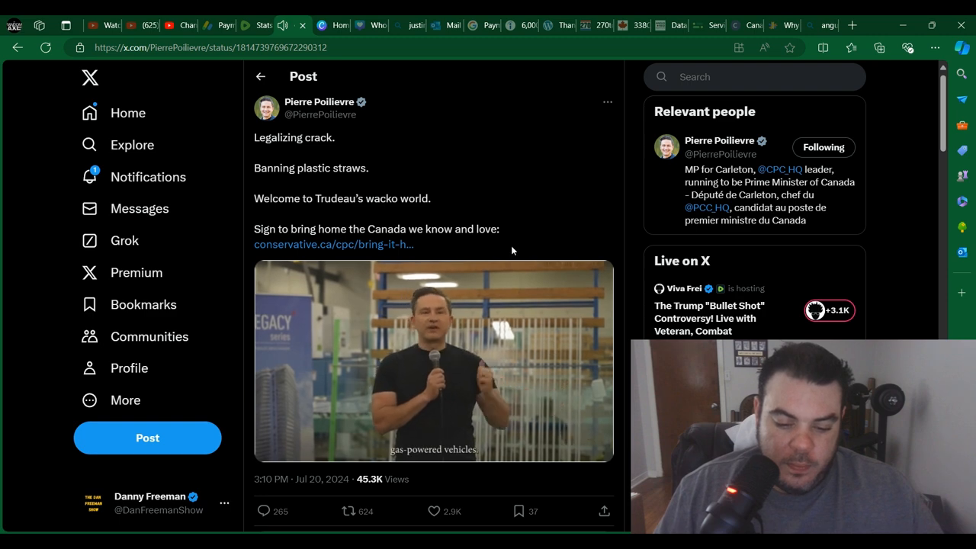
{"action": "left_click", "coordinate": [433, 360]}
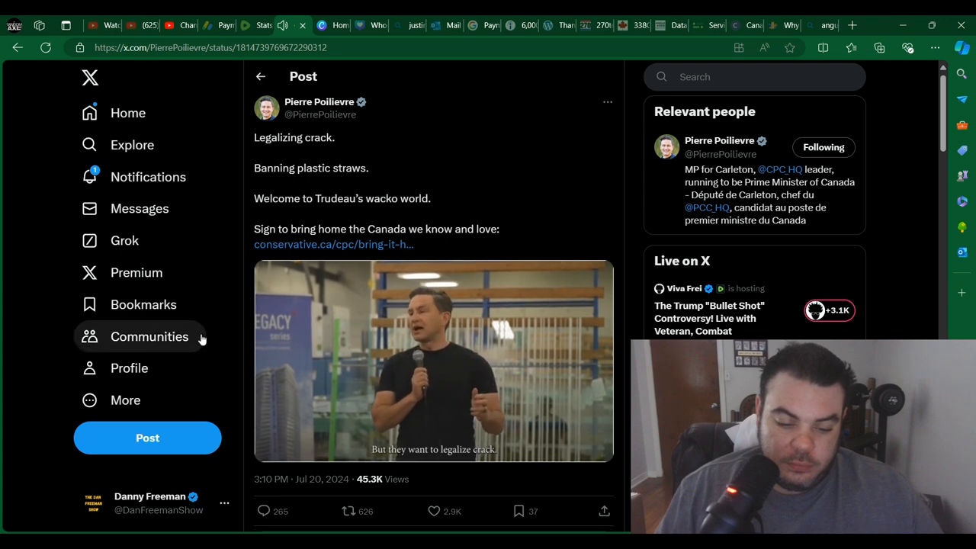
{"action": "left_click", "coordinate": [433, 360]}
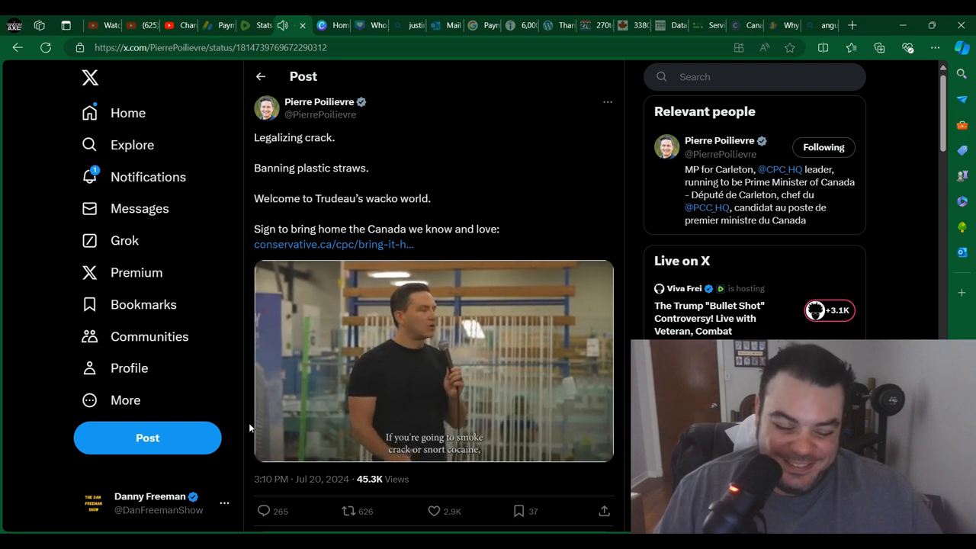
{"action": "left_click", "coordinate": [434, 360]}
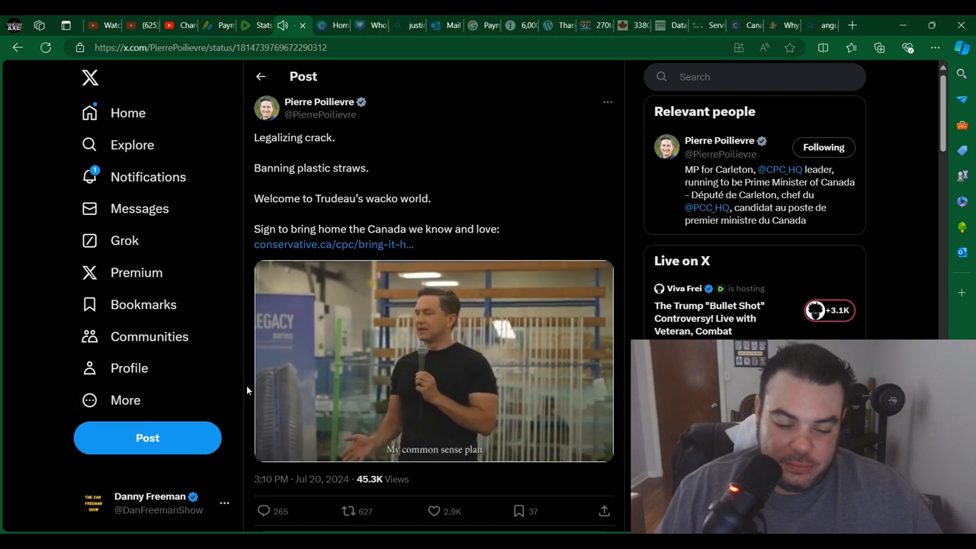
{"action": "left_click", "coordinate": [433, 361]}
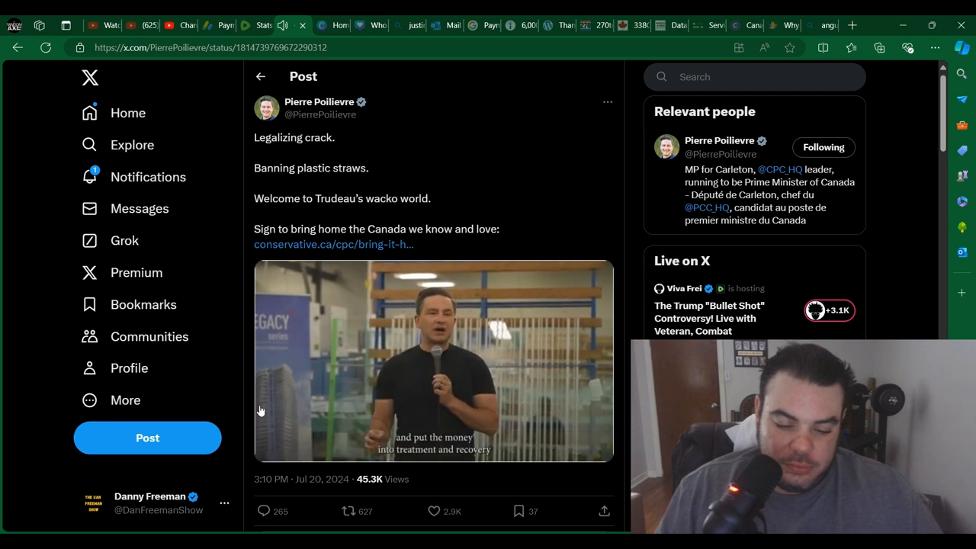
{"action": "left_click", "coordinate": [434, 360]}
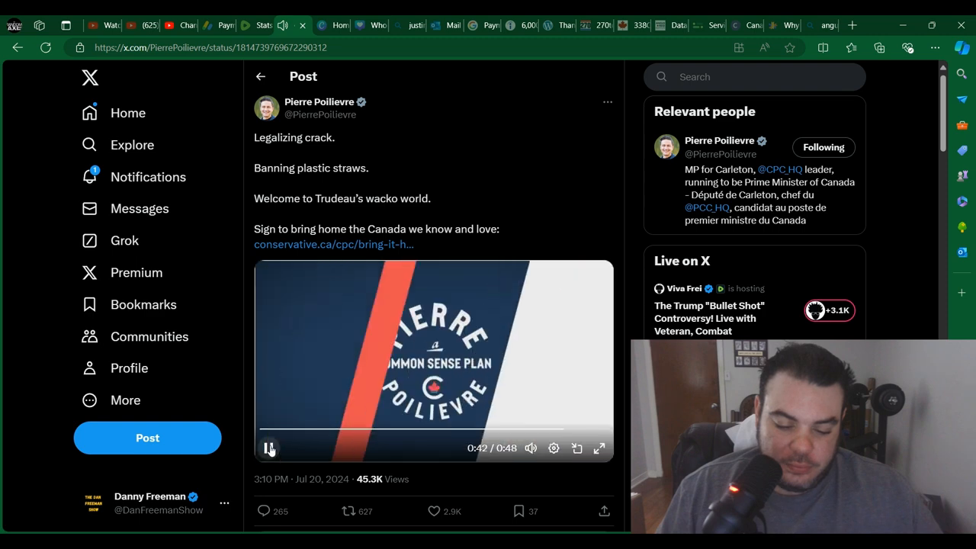
{"action": "left_click", "coordinate": [269, 448]}
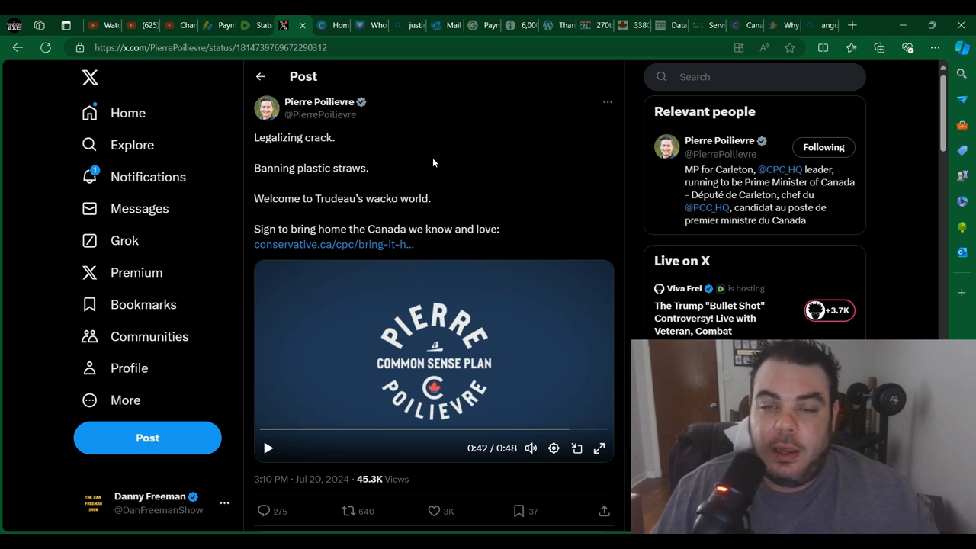
{"action": "mouse_move", "coordinate": [503, 110]}
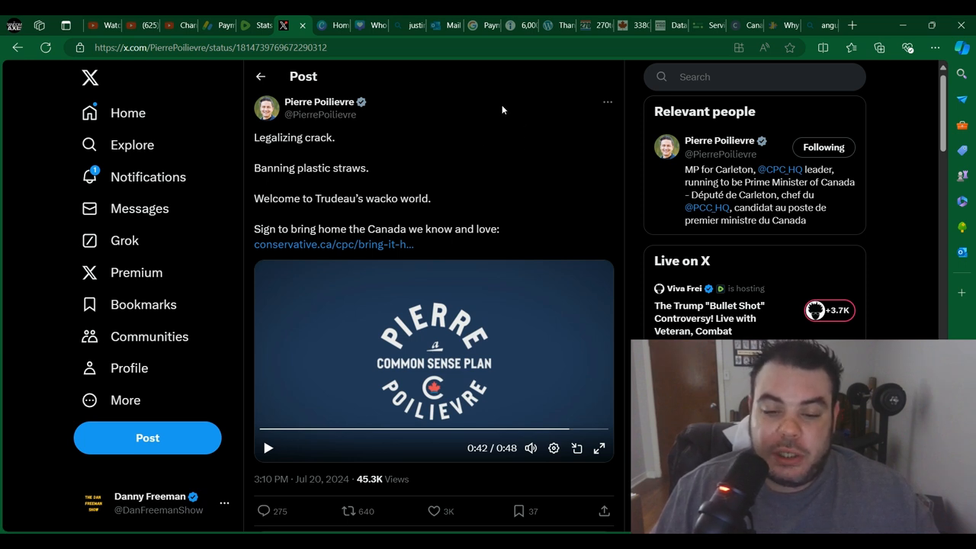
{"action": "mouse_move", "coordinate": [492, 145]}
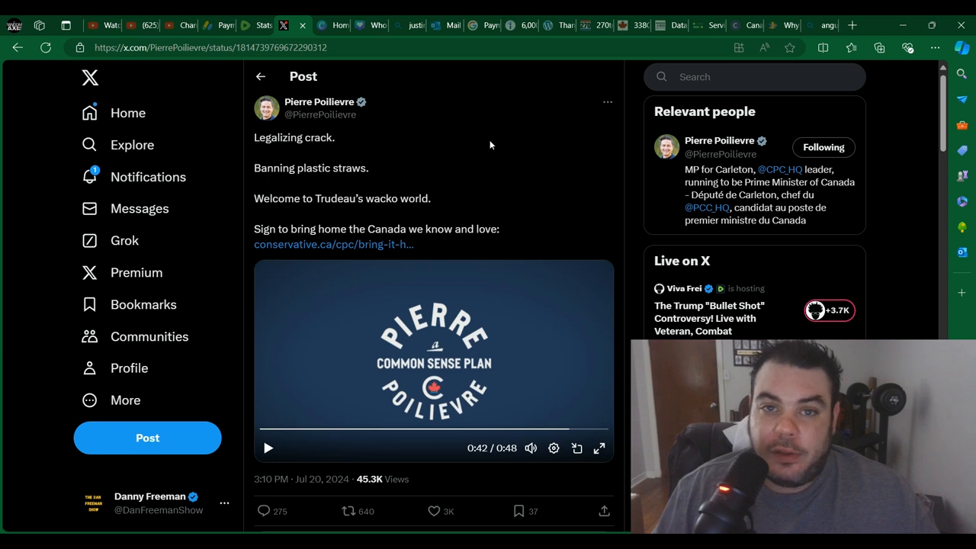
{"action": "mouse_move", "coordinate": [491, 175]}
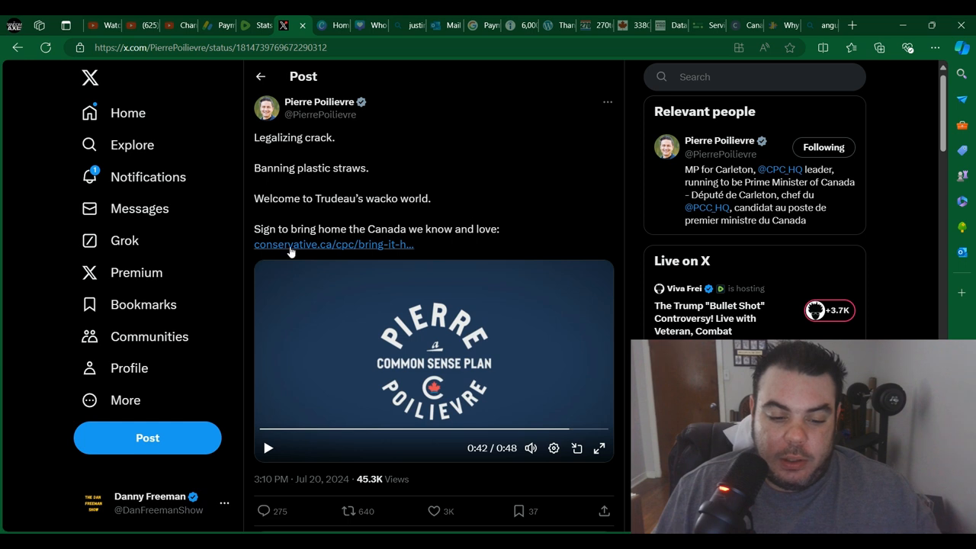
{"action": "mouse_move", "coordinate": [37, 418]}
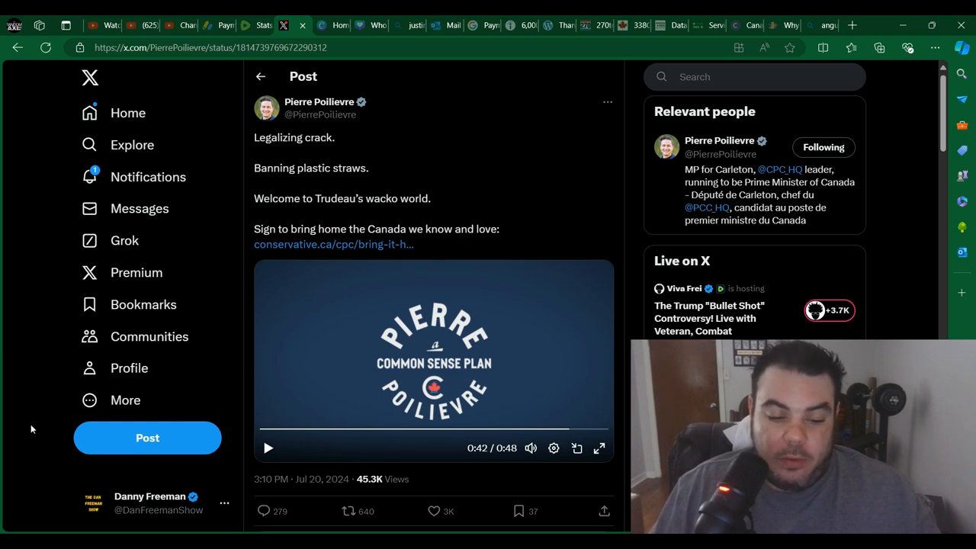
{"action": "mouse_move", "coordinate": [4, 311]}
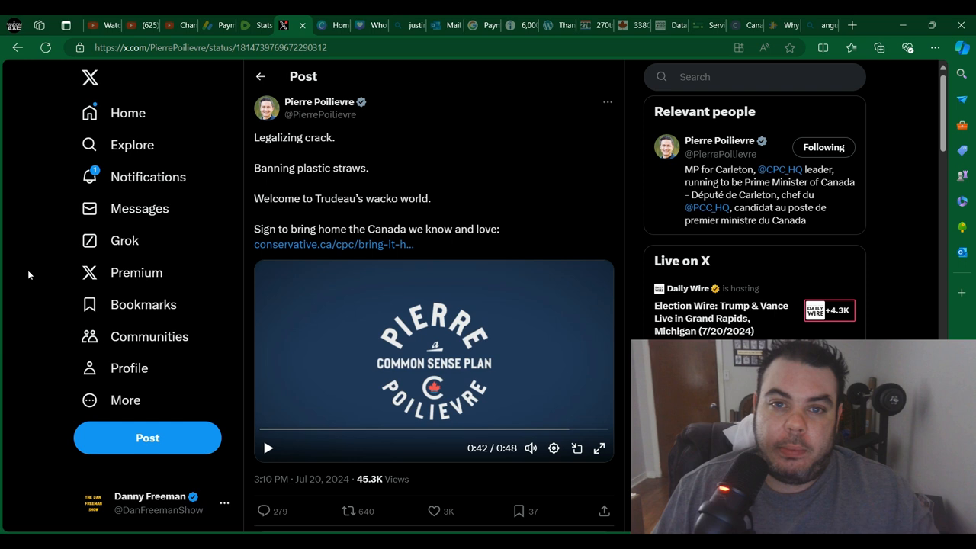
{"action": "mouse_move", "coordinate": [77, 191]}
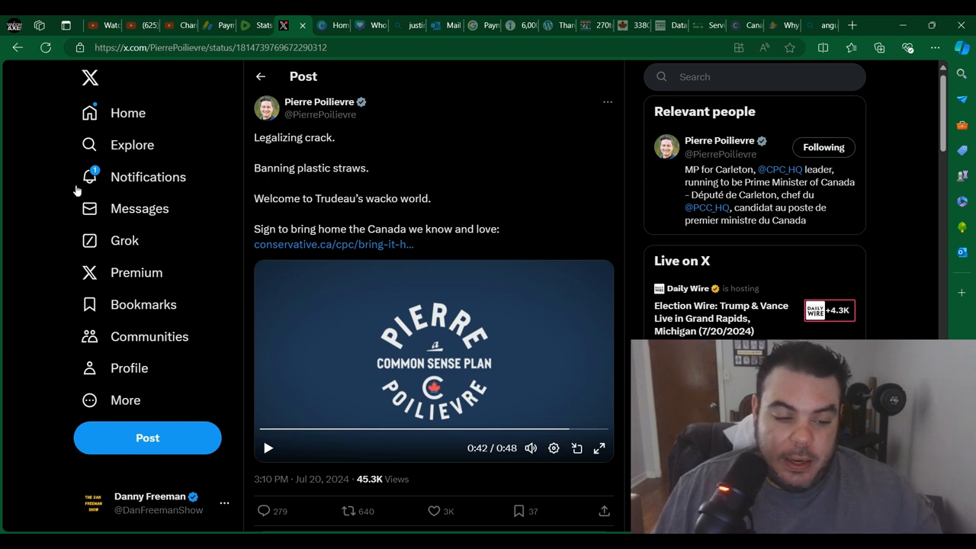
{"action": "mouse_move", "coordinate": [43, 154]}
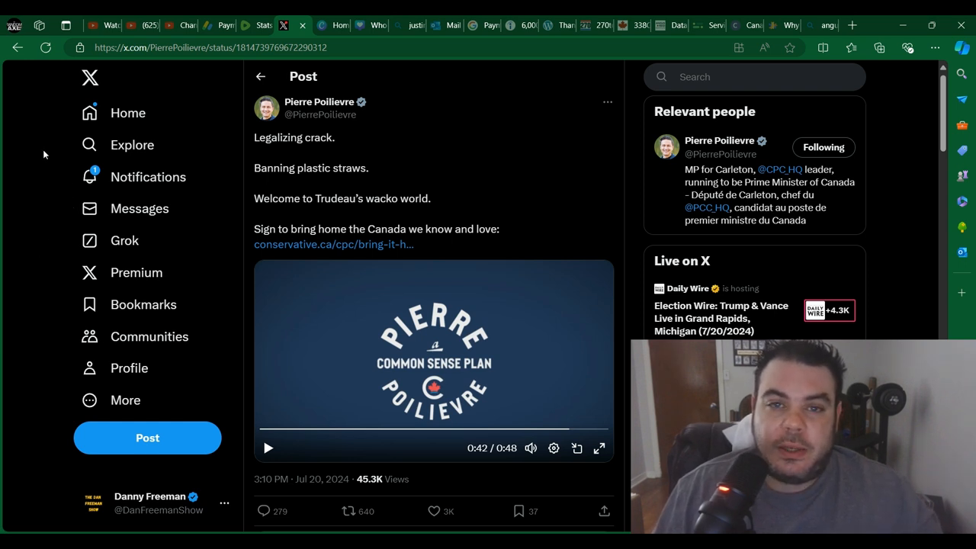